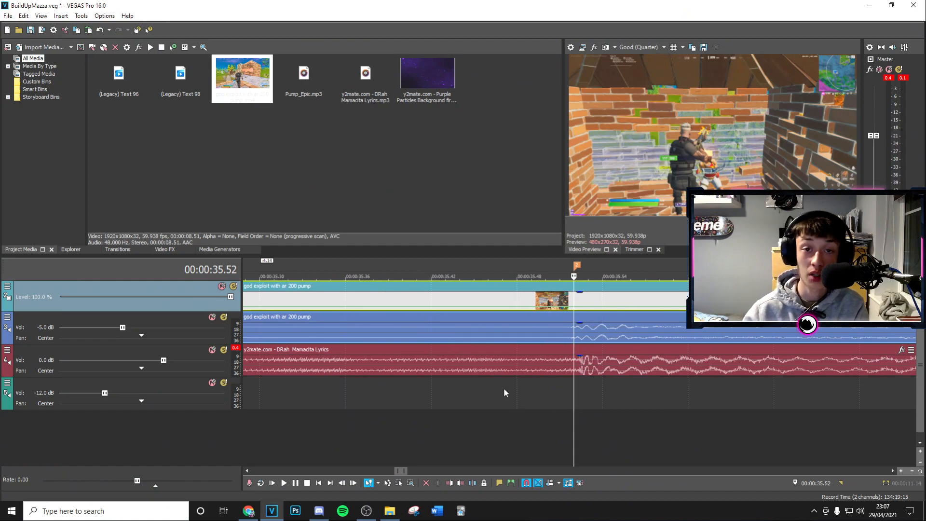
- Reset velocity points around the kill to normal speed and make the segment a Slow Fade
right_click(575, 295)
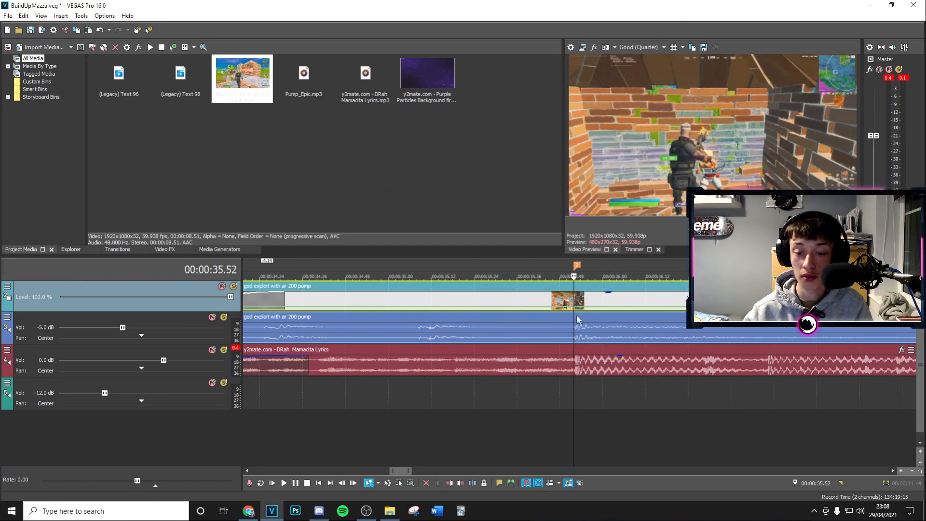
right_click(576, 319)
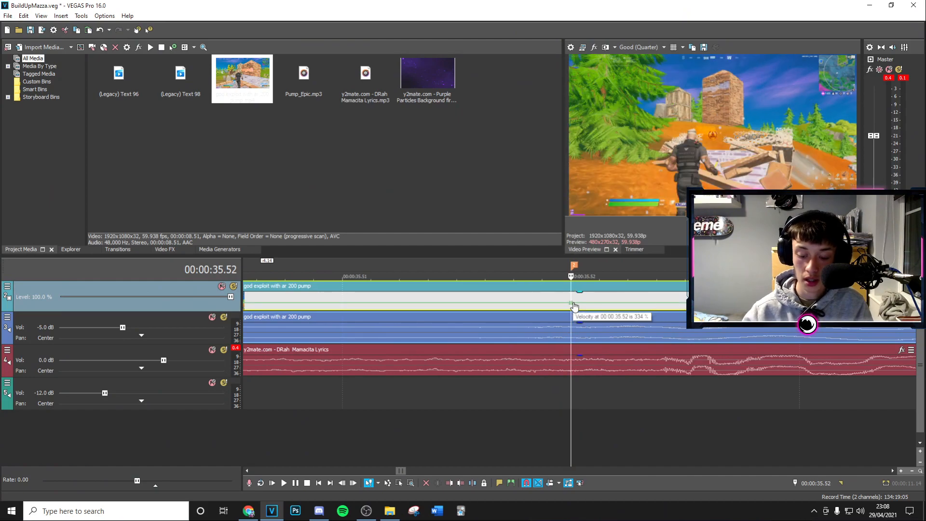
click(308, 276)
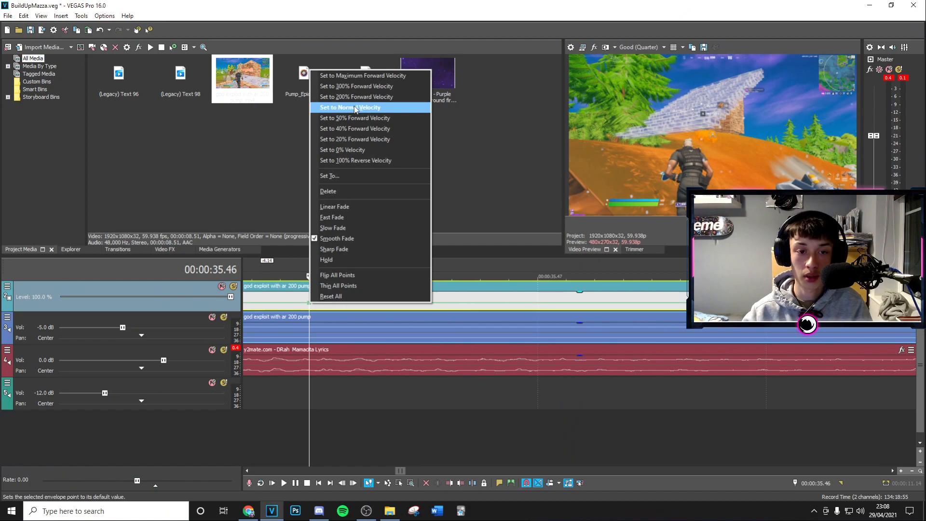
click(349, 107)
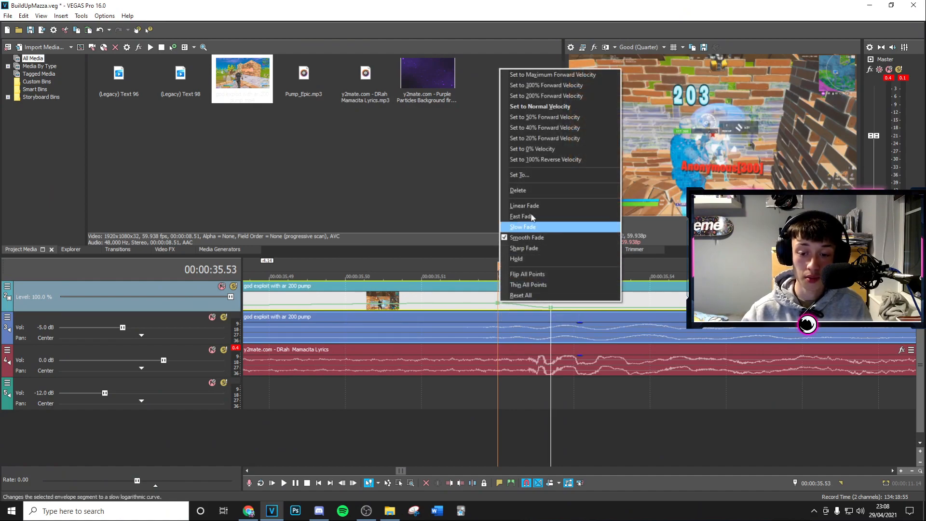
click(522, 226)
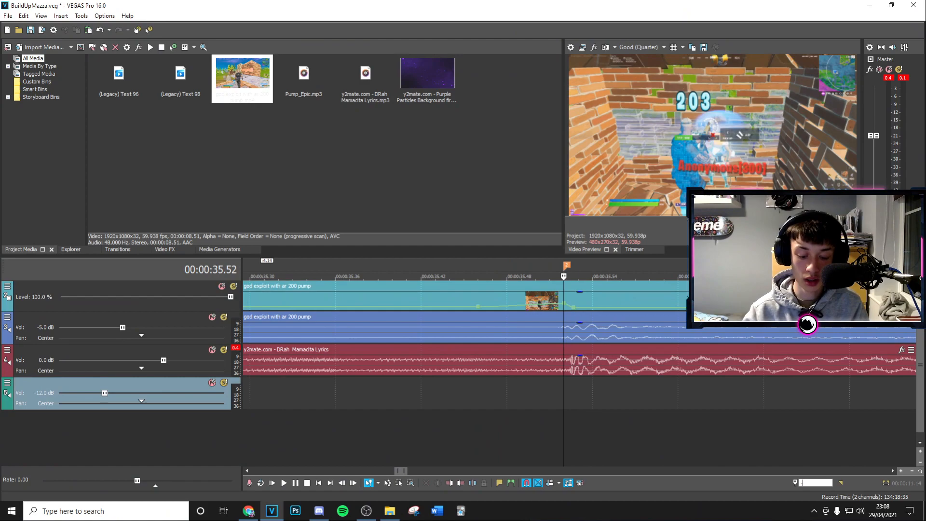
- Open the gameplay event's context menu at the build-up section
right_click(308, 290)
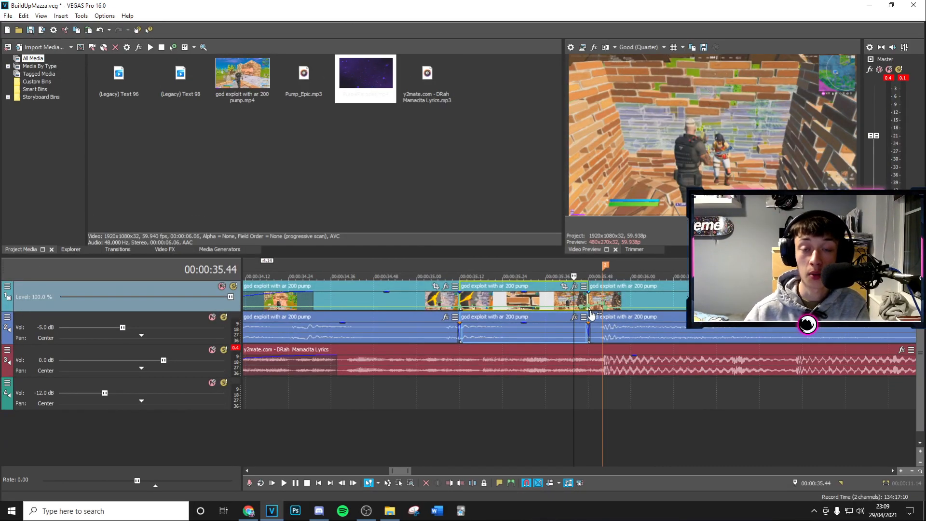
mouse_move(118, 294)
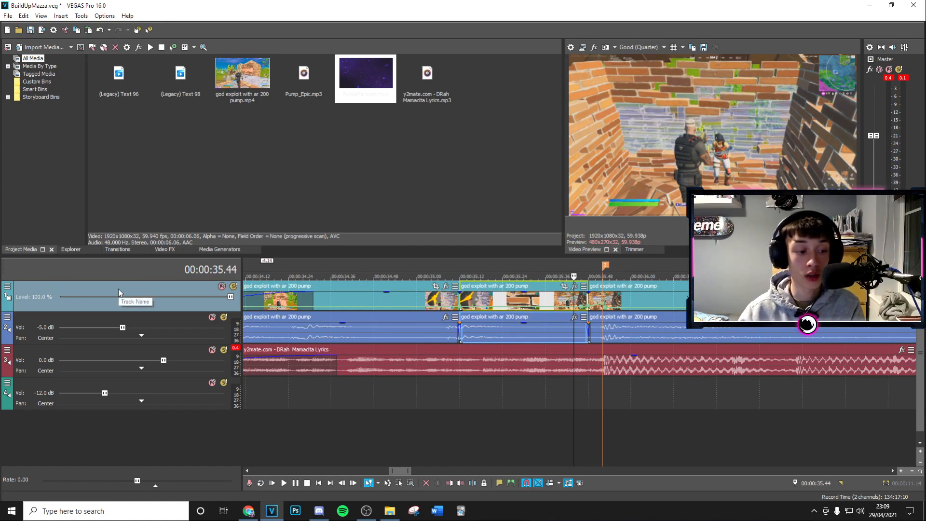
- Insert a video track above the gameplay and set its compositing mode
right_click(118, 296)
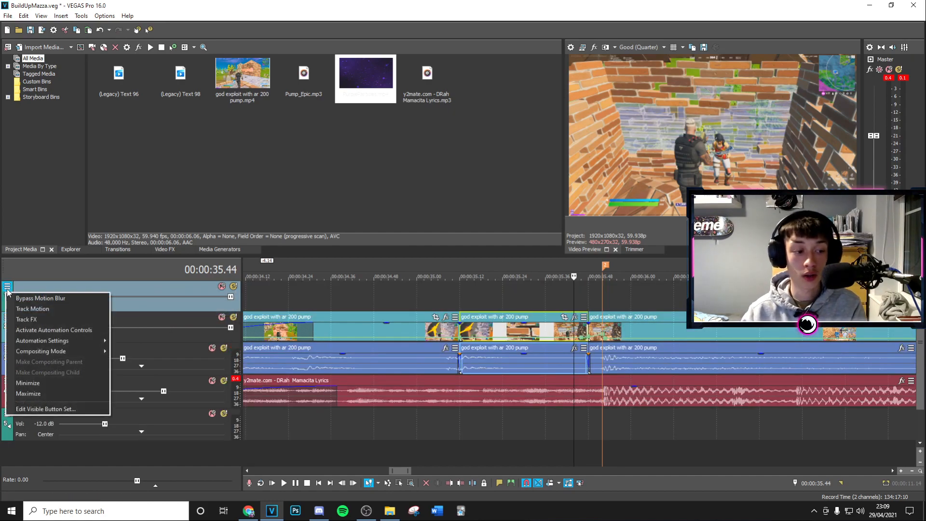
click(40, 350)
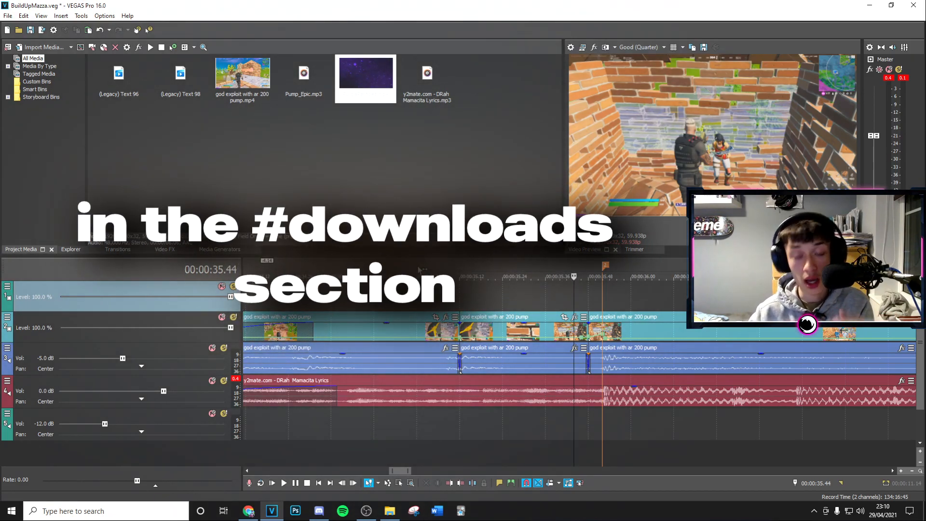
- Drag the Purple Particles clip onto the new top track and select the event
click(365, 74)
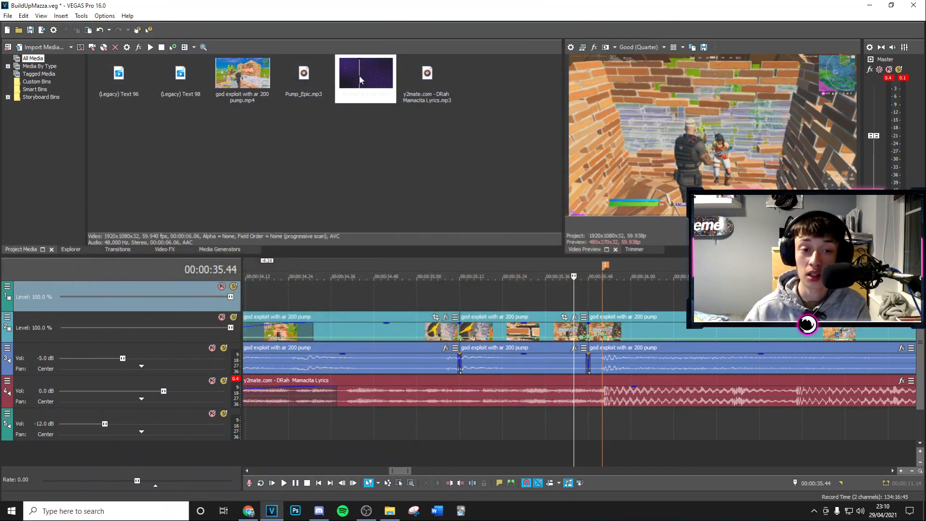
click(365, 74)
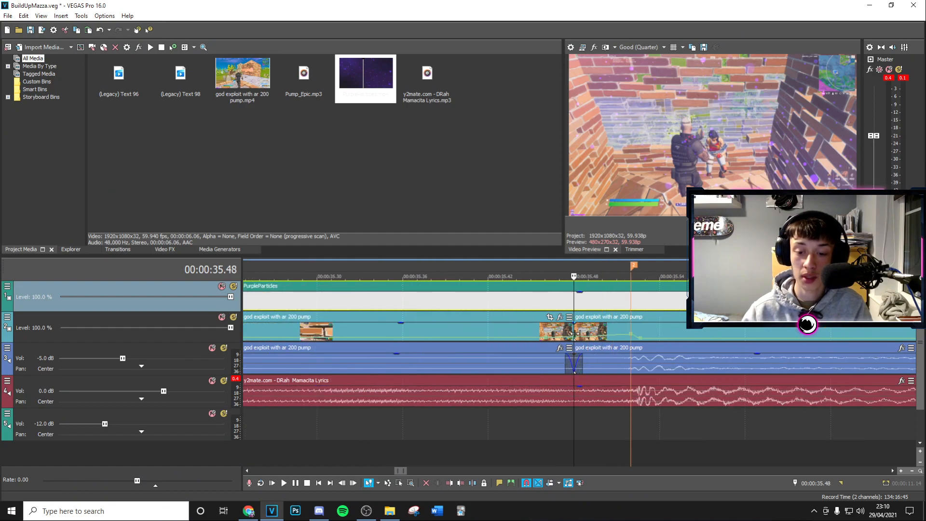
triple_click(814, 482)
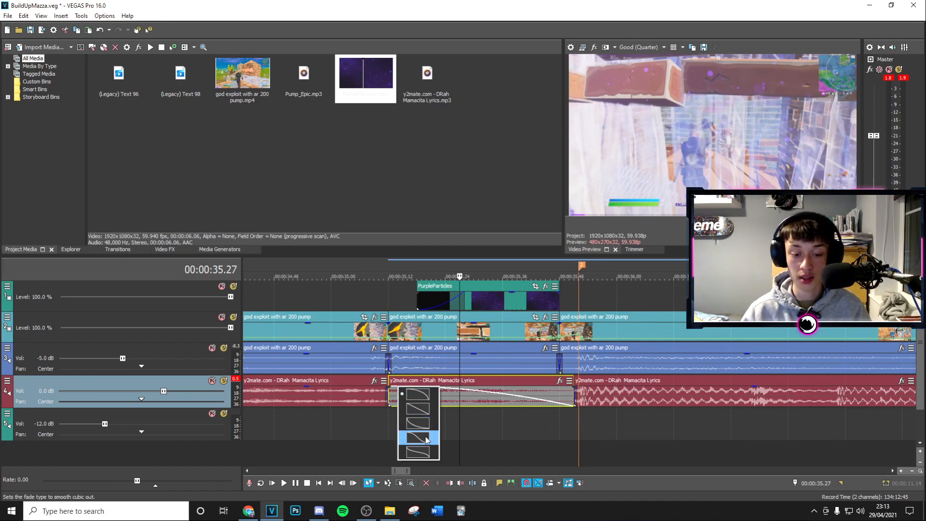
- Give the lyrics audio fade-out a smooth curve
click(427, 439)
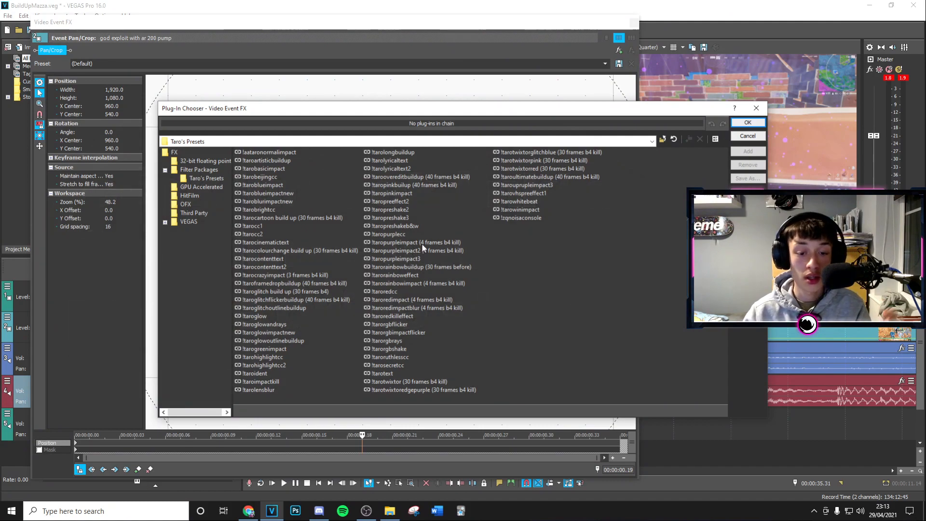
- Confirm the Taro's Presets build-up preset and close the Video Event FX window
click(747, 122)
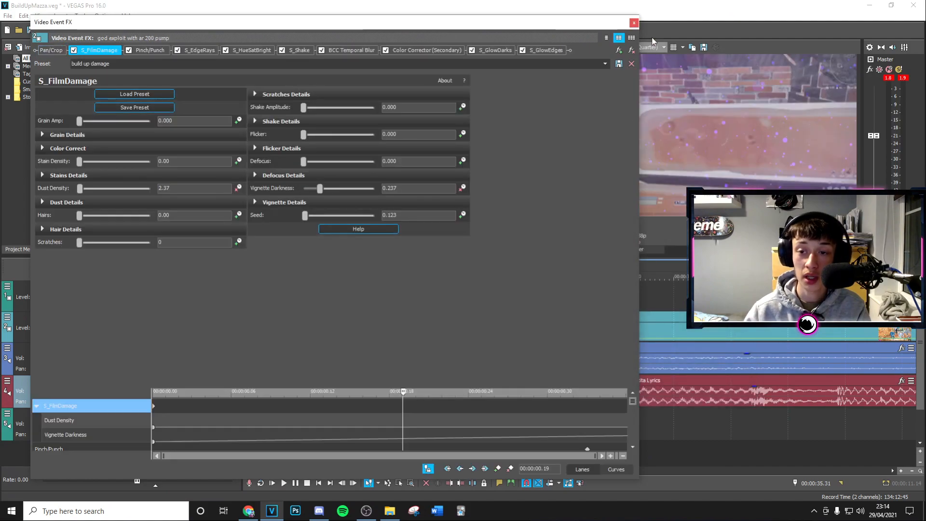
mouse_move(633, 23)
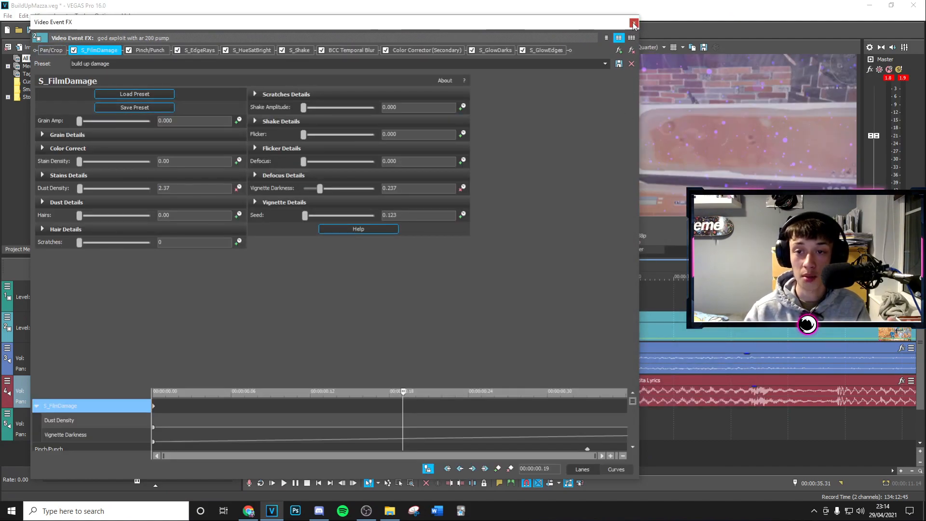
click(633, 24)
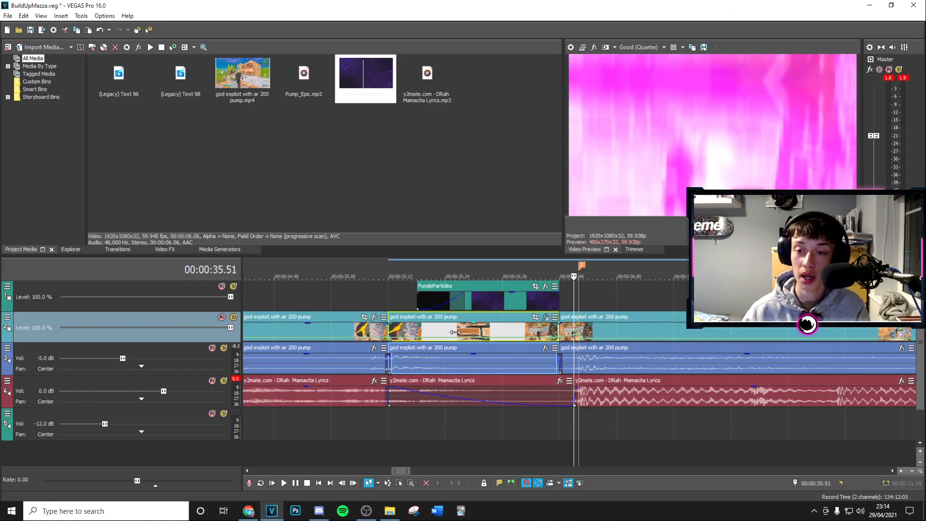
mouse_move(613, 337)
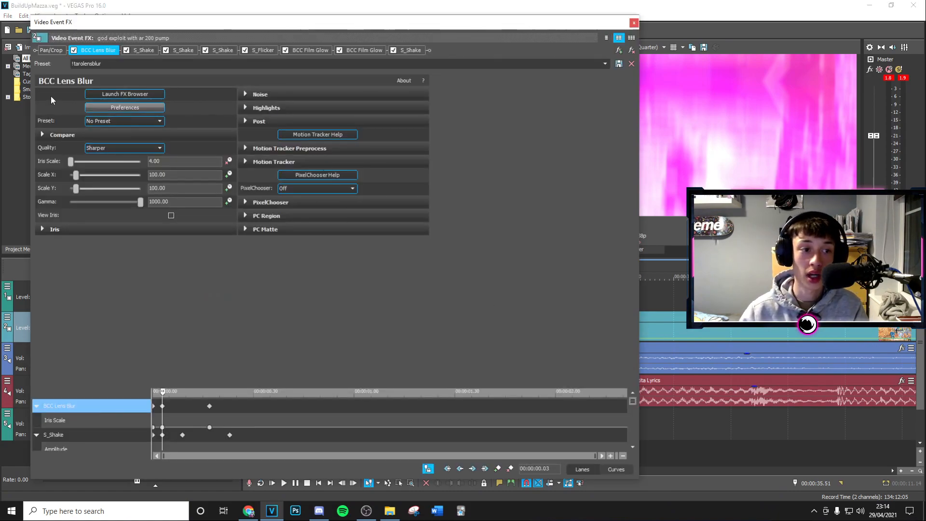
- Close the Video Event FX window once the impact chain is applied
click(632, 22)
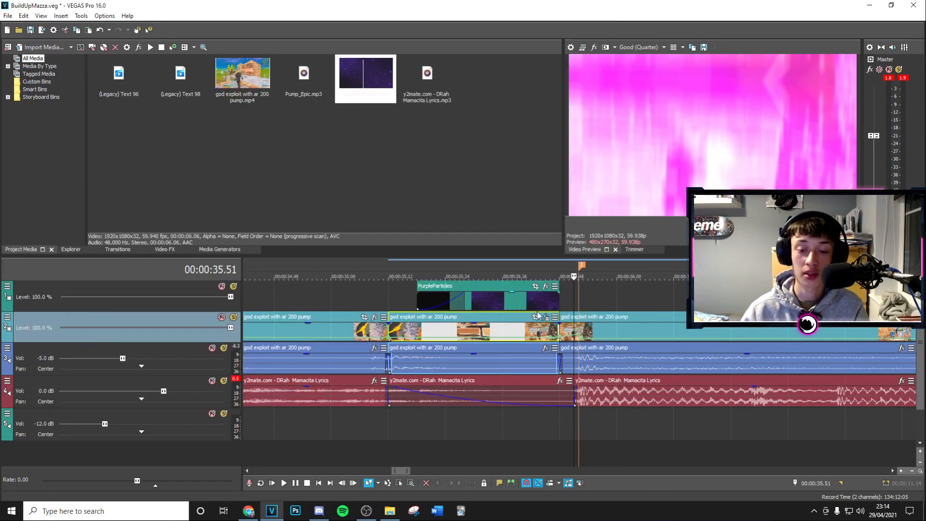